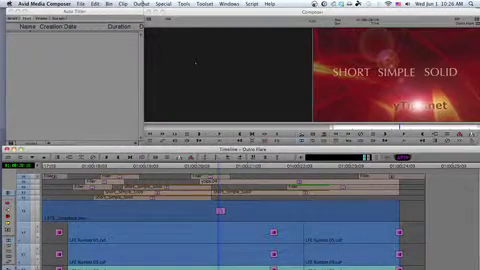
Start a new Marquee title from Media Composer's Clip menu over the red background.
left_click(172, 5)
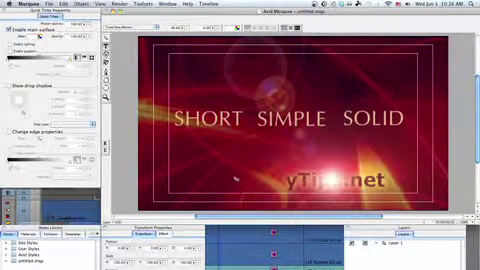
Add a first placeholder line of X characters to the title.
type("XXXXXXXXXXX")
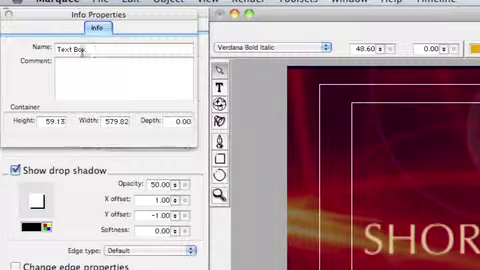
Rename the placeholder text box in Info Properties.
left_click(120, 48)
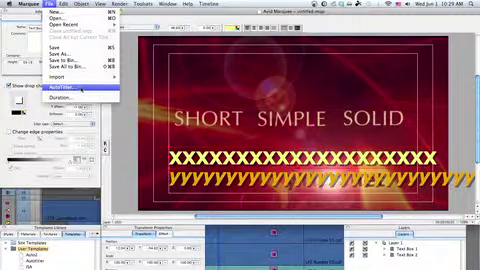
Run AutoTitler to generate one title per actor and character name.
left_click(58, 95)
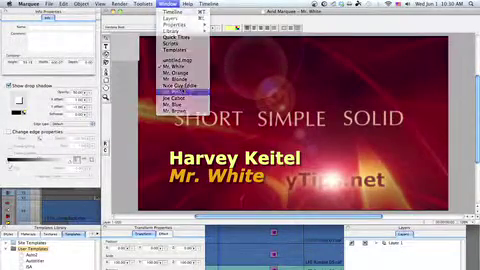
Switch to the generated Mr. Pink title showing Steve Buscemi.
left_click(174, 102)
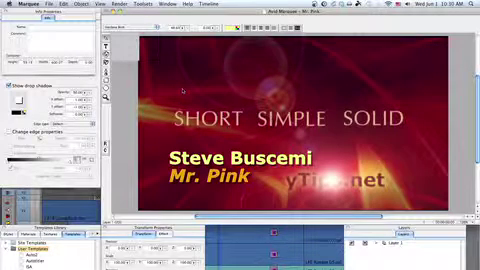